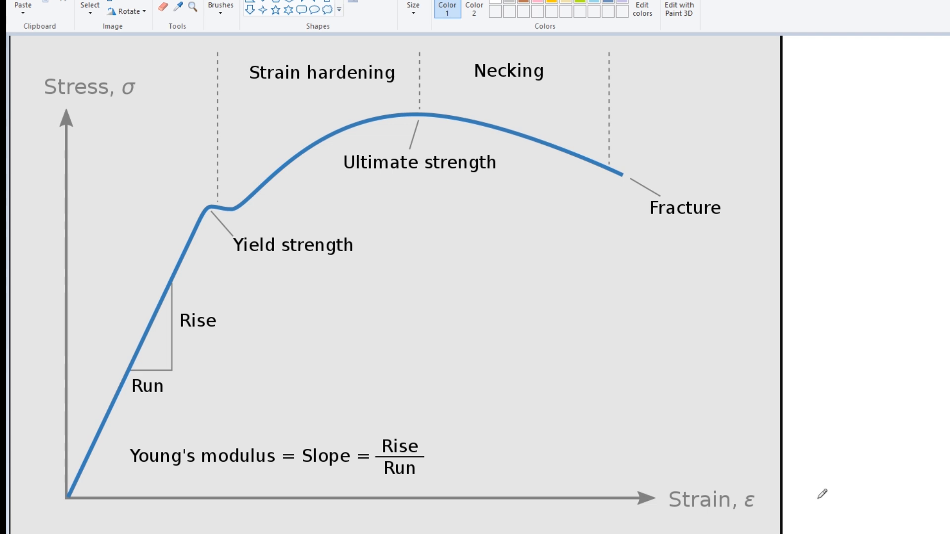
mouse_move(50, 225)
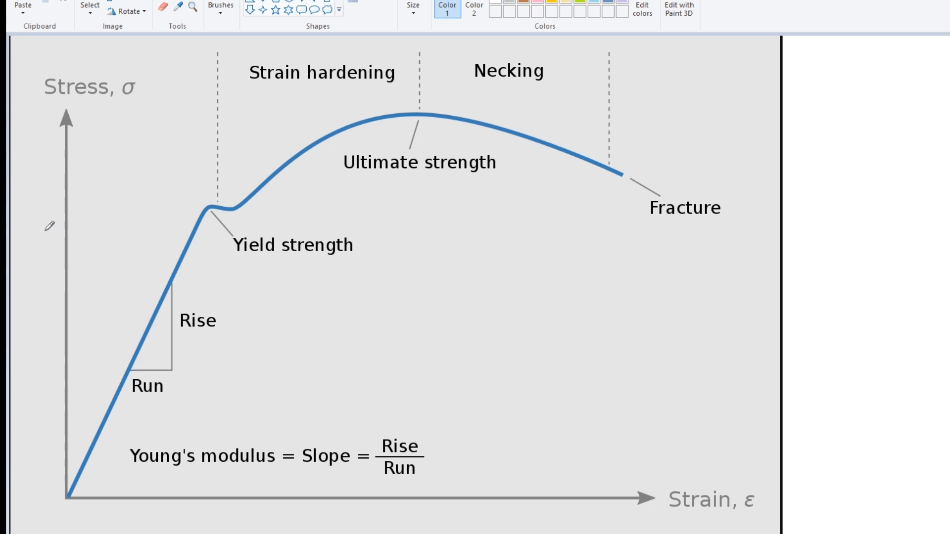
- Draw a small red F-like pencil mark at the left edge beside the stress axis
left_click_drag(39, 221, 28, 254)
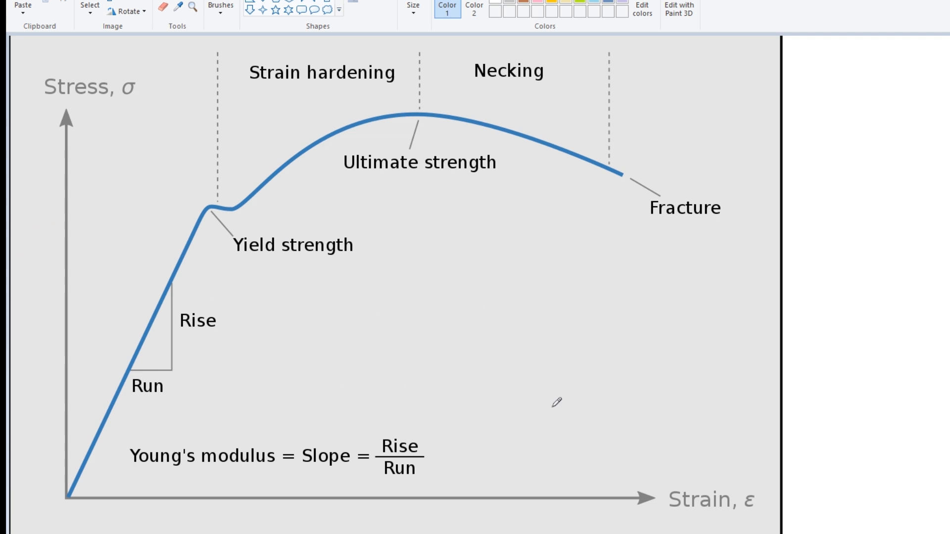
mouse_move(505, 356)
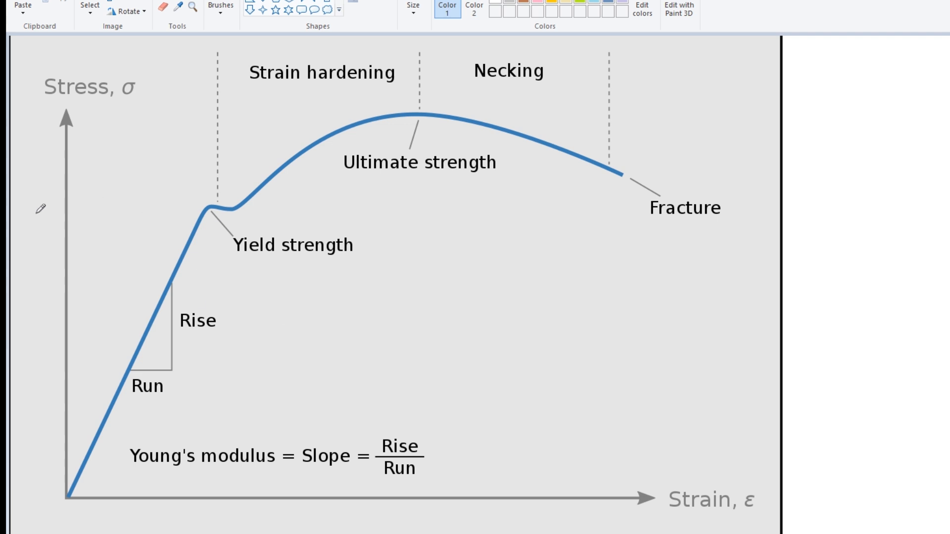
left_click_drag(18, 211, 46, 211)
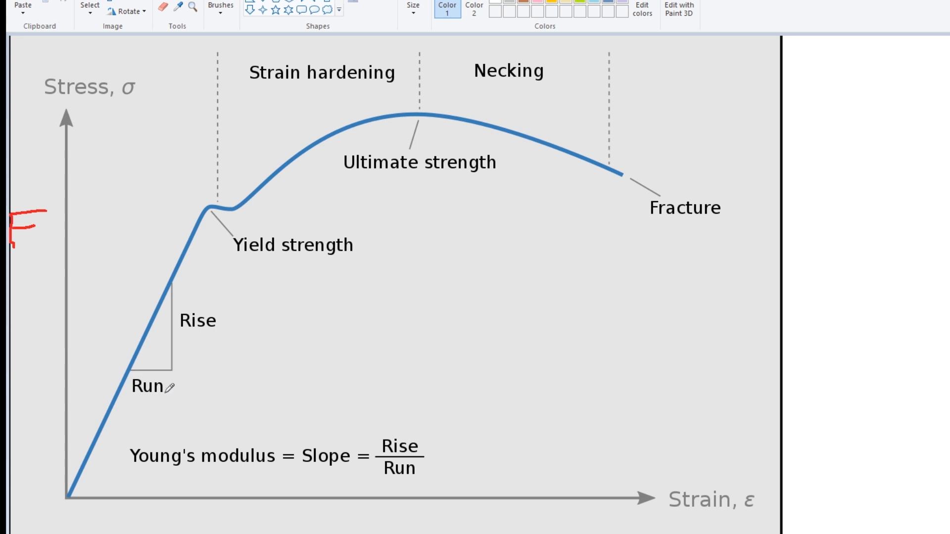
mouse_move(435, 517)
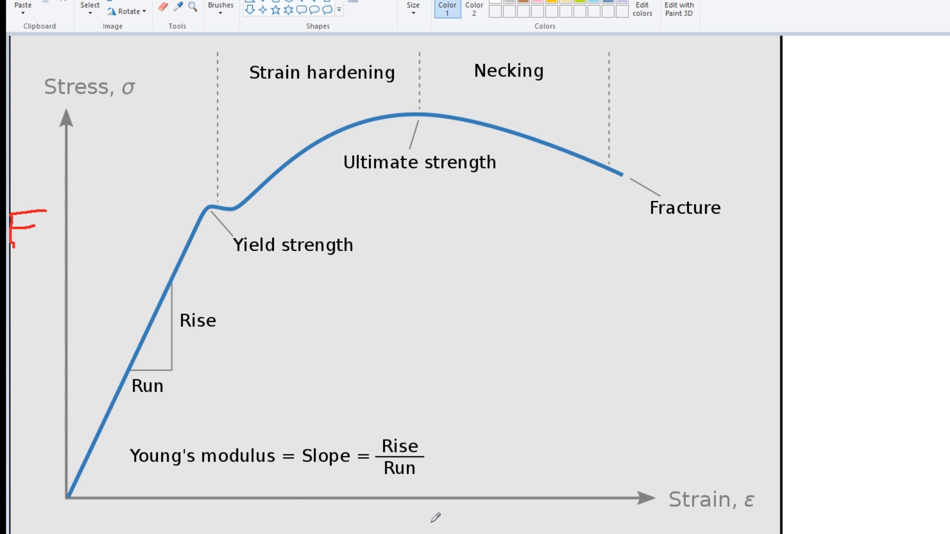
- Drag near the lower area of the chart while reworking the red annotations
left_click_drag(384, 514, 418, 533)
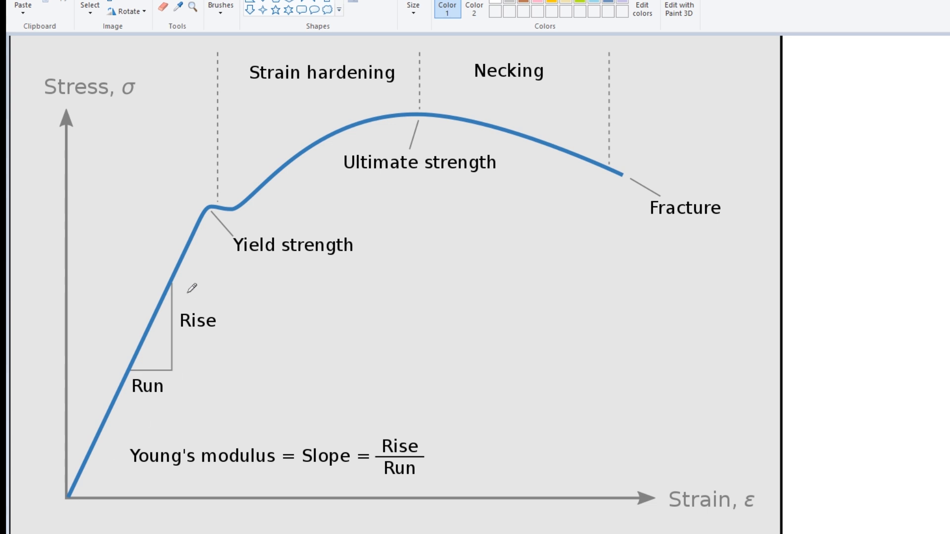
mouse_move(85, 224)
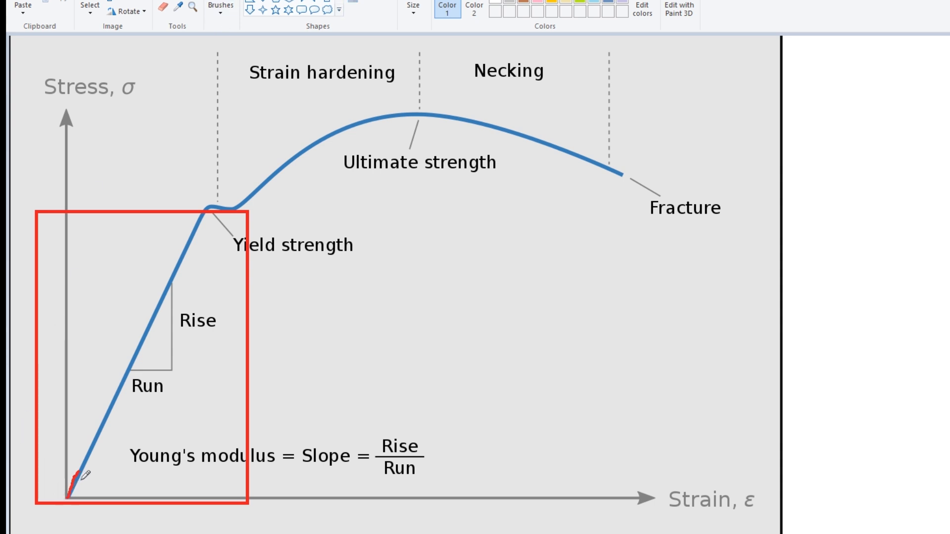
- Trace the elastic line in red from the origin and mark the yield point with a red cross
left_click_drag(72, 488, 157, 336)
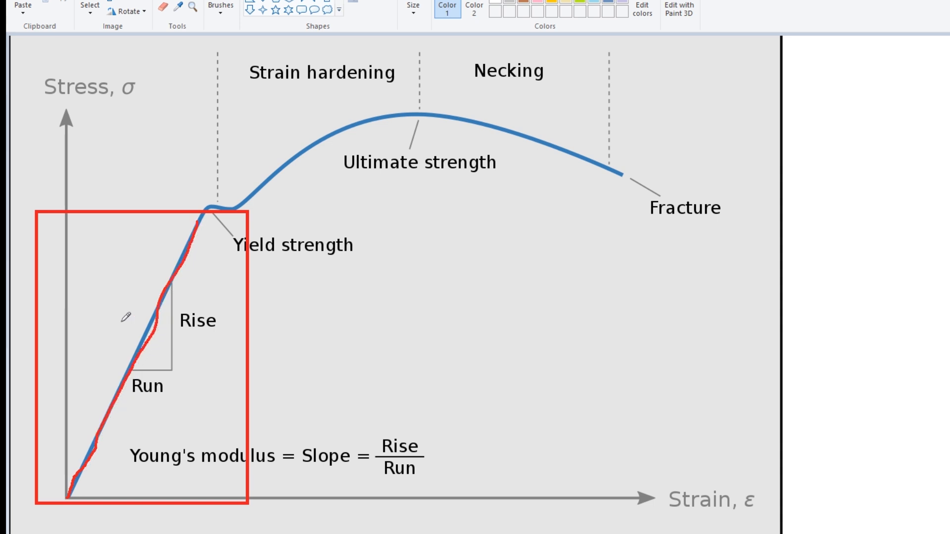
left_click_drag(128, 318, 237, 200)
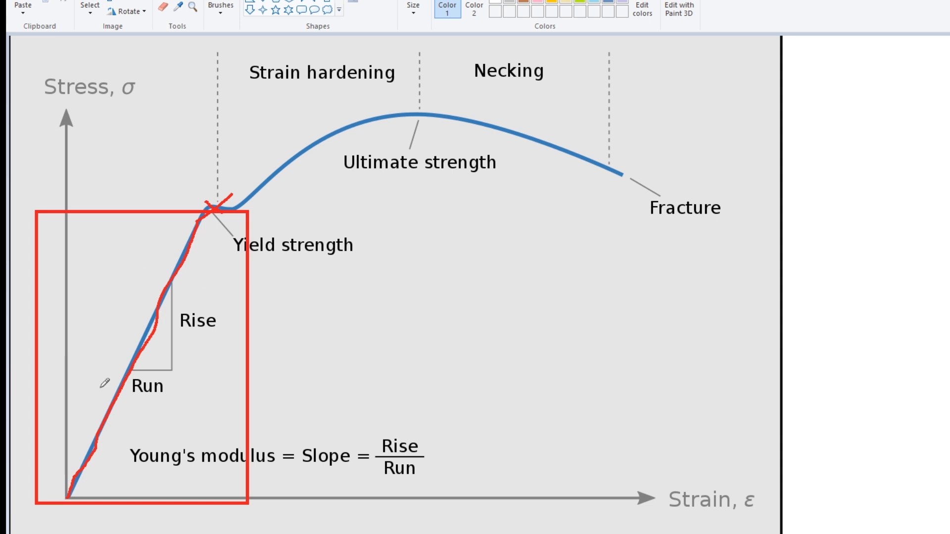
mouse_move(112, 371)
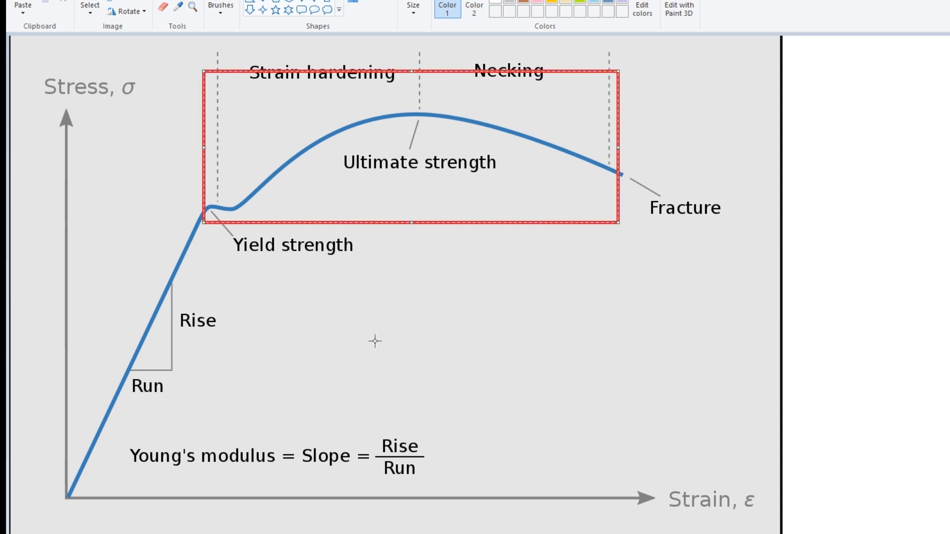
- Draw a small red box around the ultimate-strength peak of the curve
left_click(376, 341)
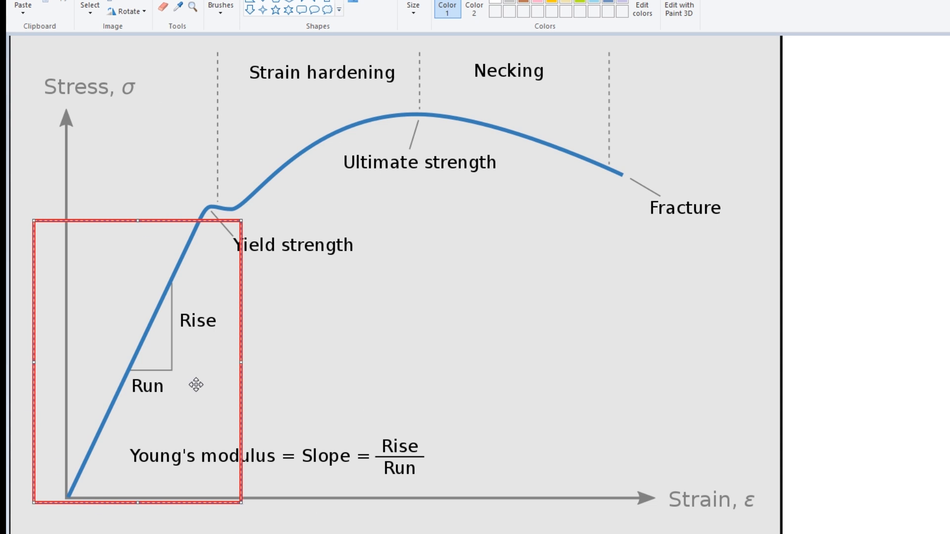
mouse_move(247, 274)
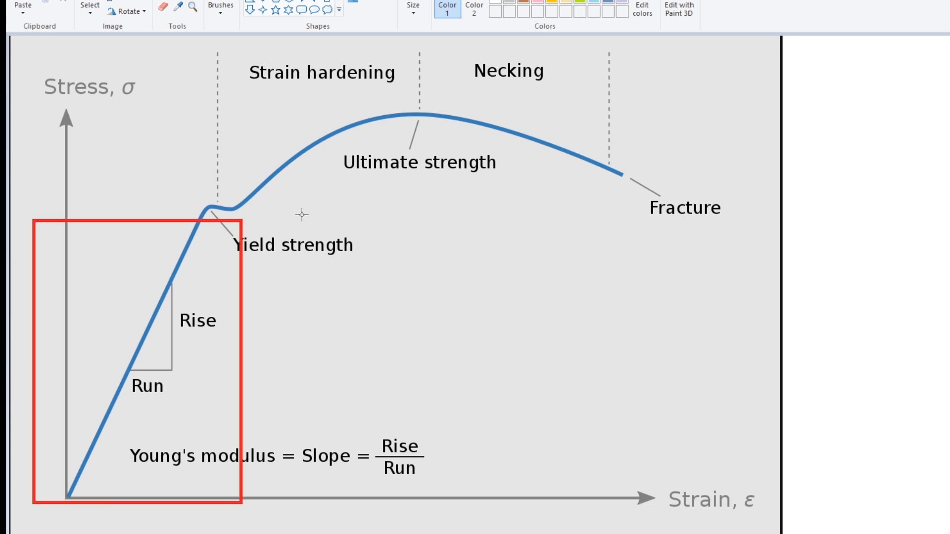
mouse_move(425, 113)
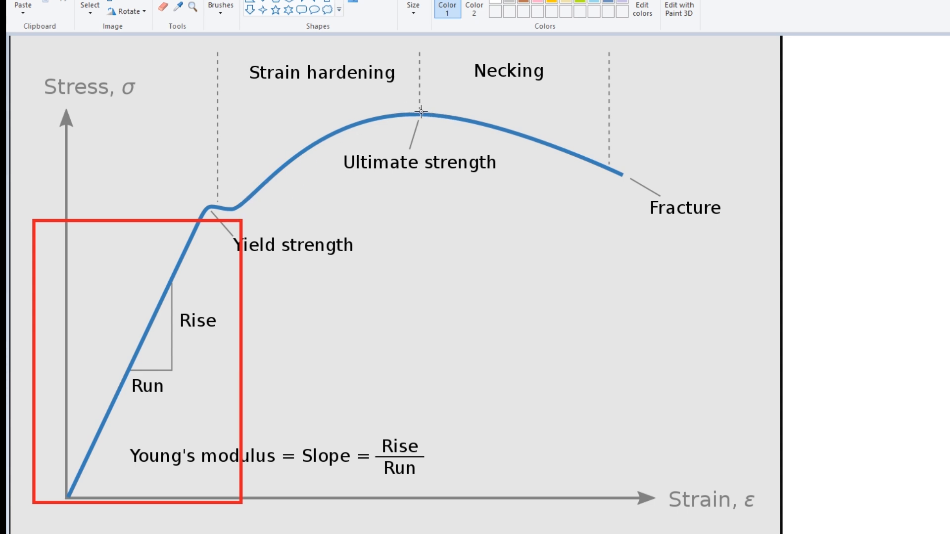
left_click_drag(423, 113, 433, 140)
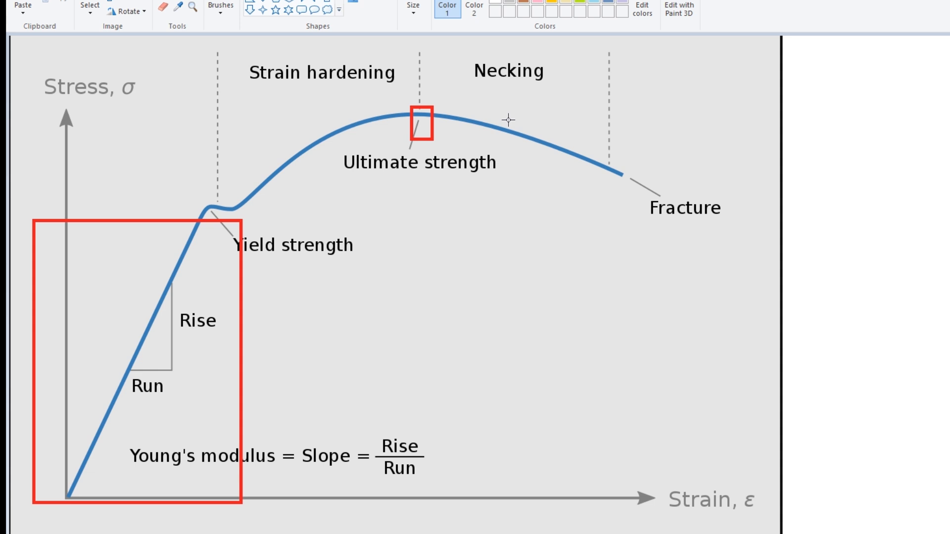
mouse_move(207, 310)
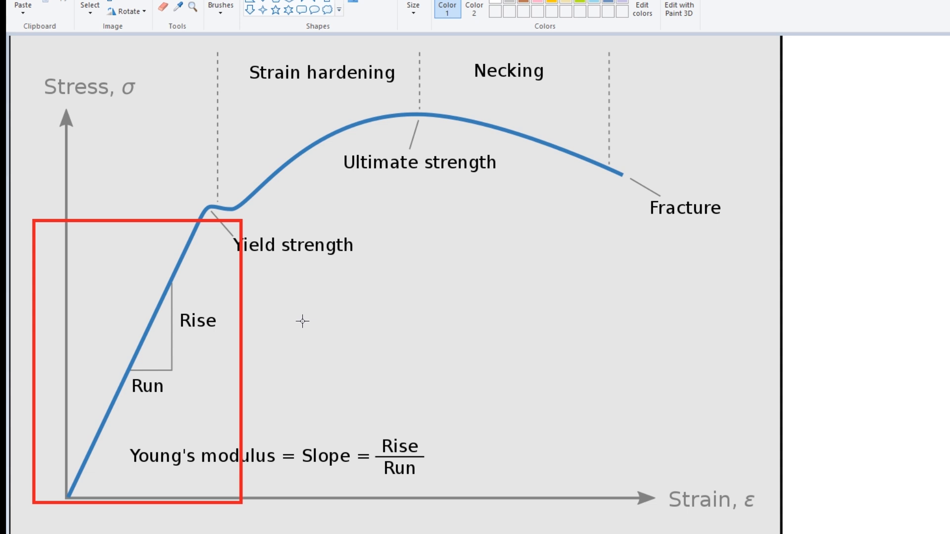
- Enter the text 'except me' while removing the small red box at the peak
type("except me")
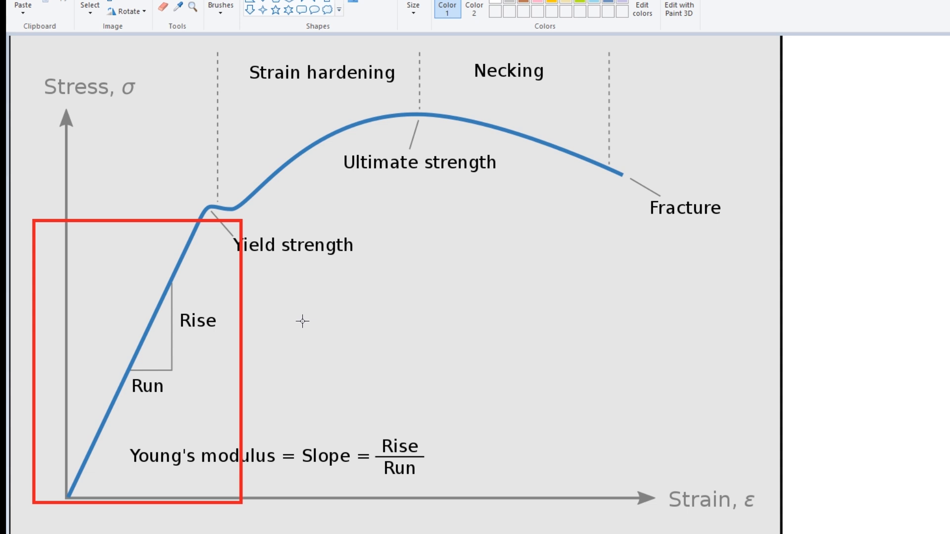
mouse_move(724, 494)
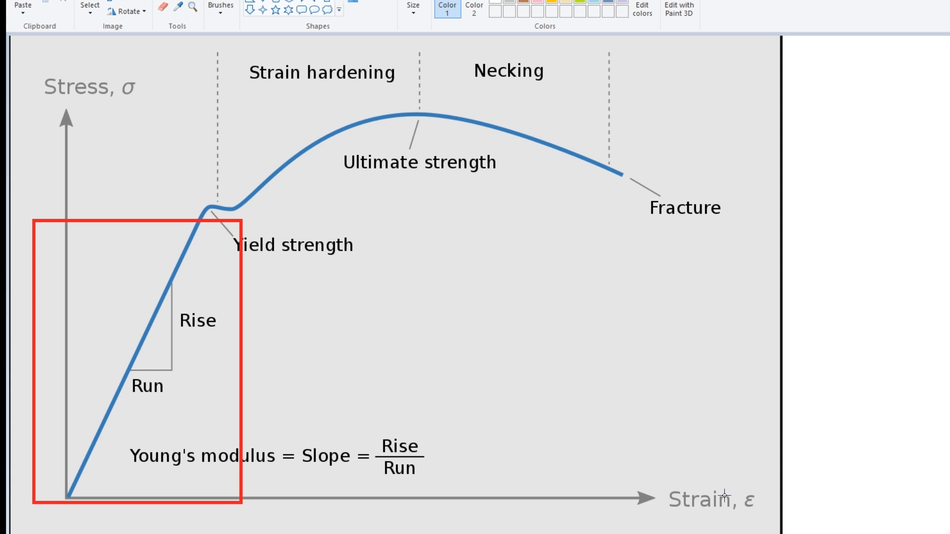
mouse_move(273, 225)
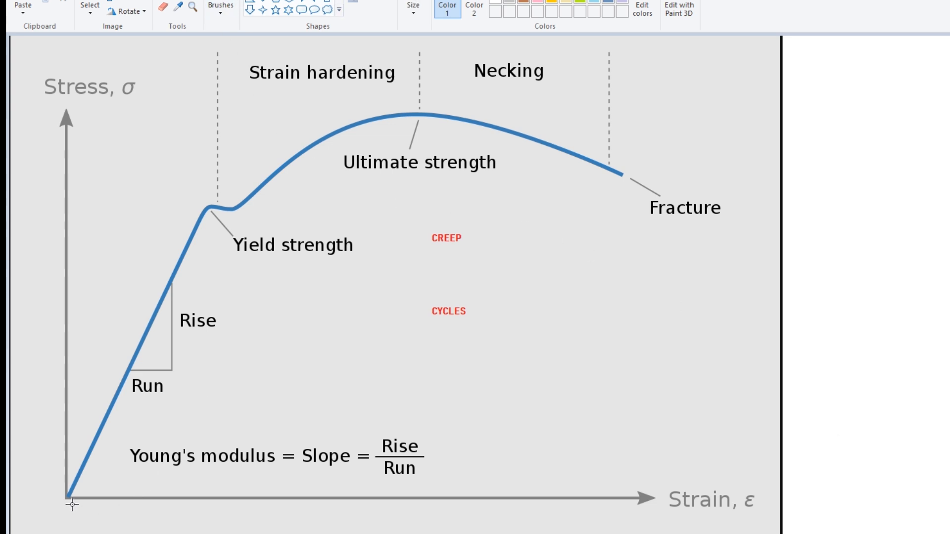
- Trace the elastic line in red from the origin up toward the yield point
left_click_drag(70, 494, 211, 213)
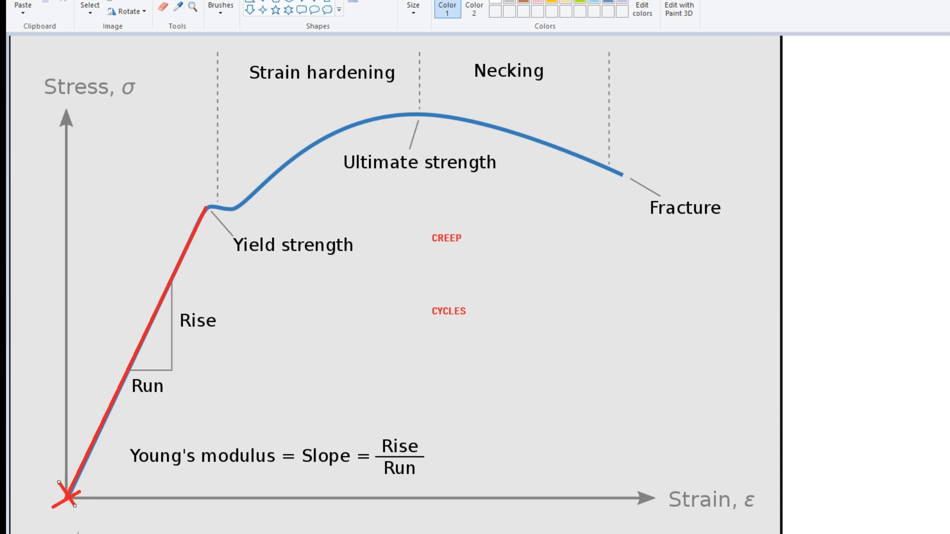
mouse_move(161, 343)
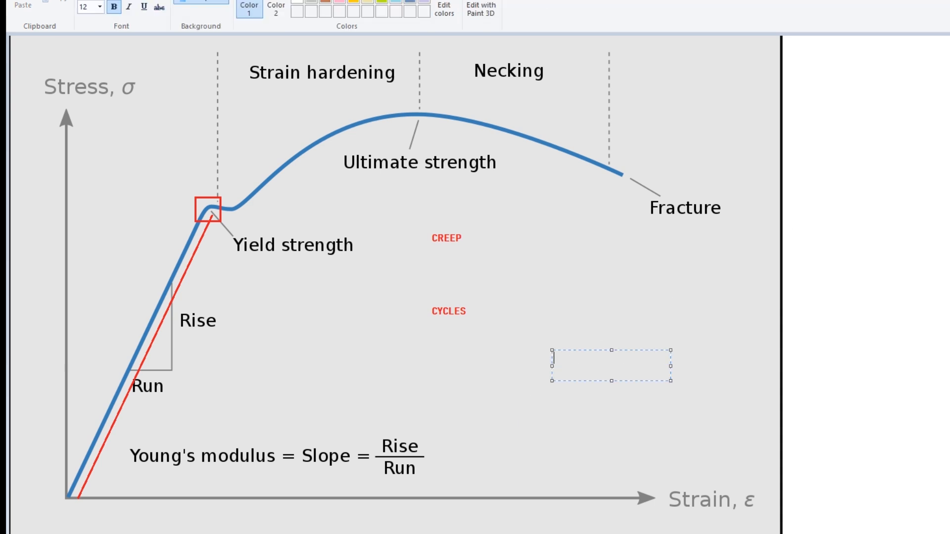
- Add a two-line red temperature note reading 1000F and 2300F below the CYCLES label
type("1090")
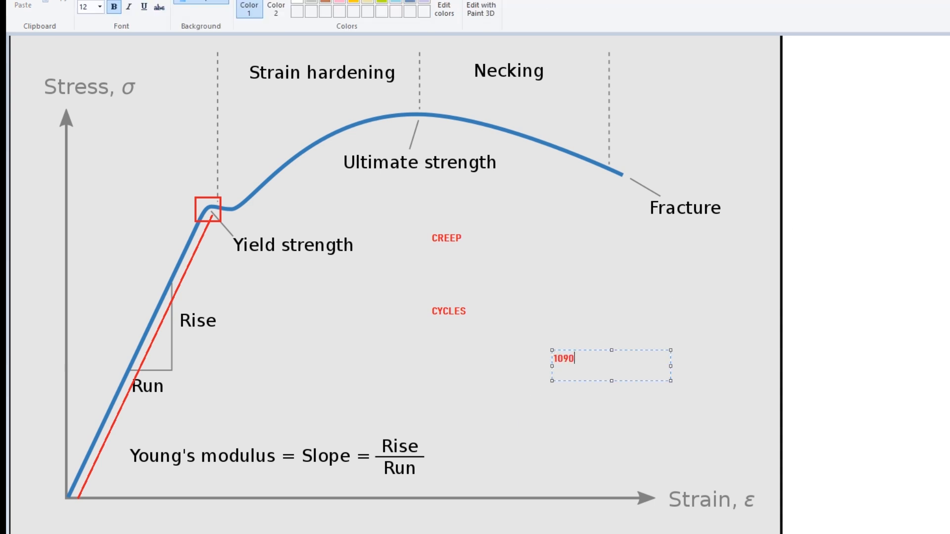
type("100F")
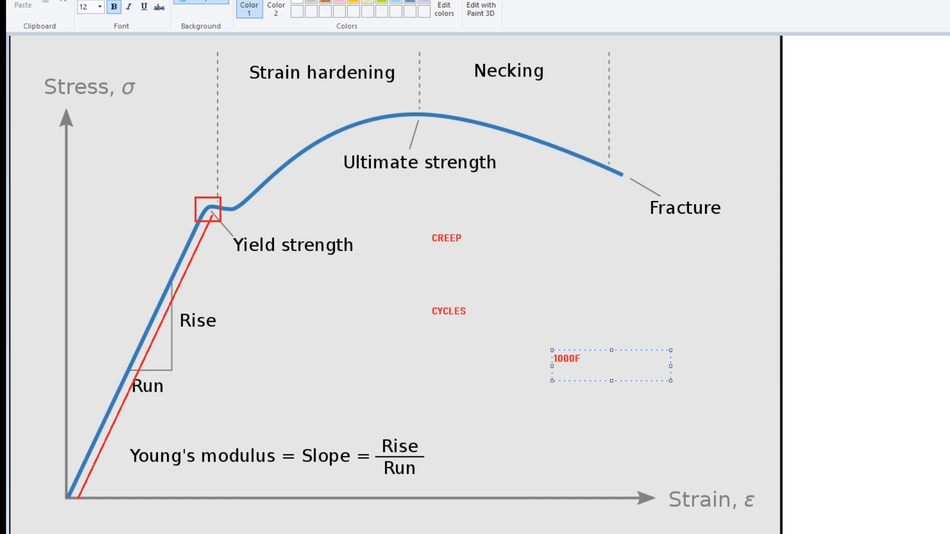
type("200")
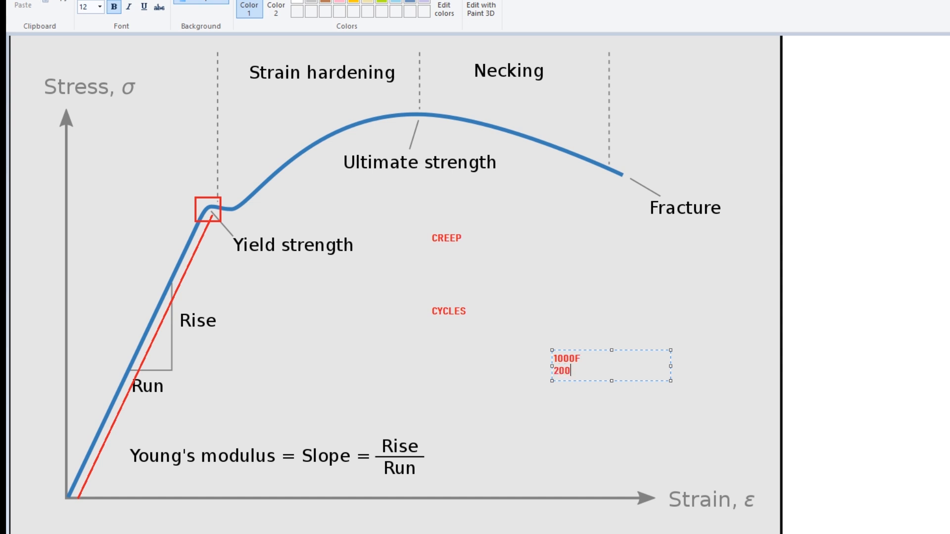
type("300F")
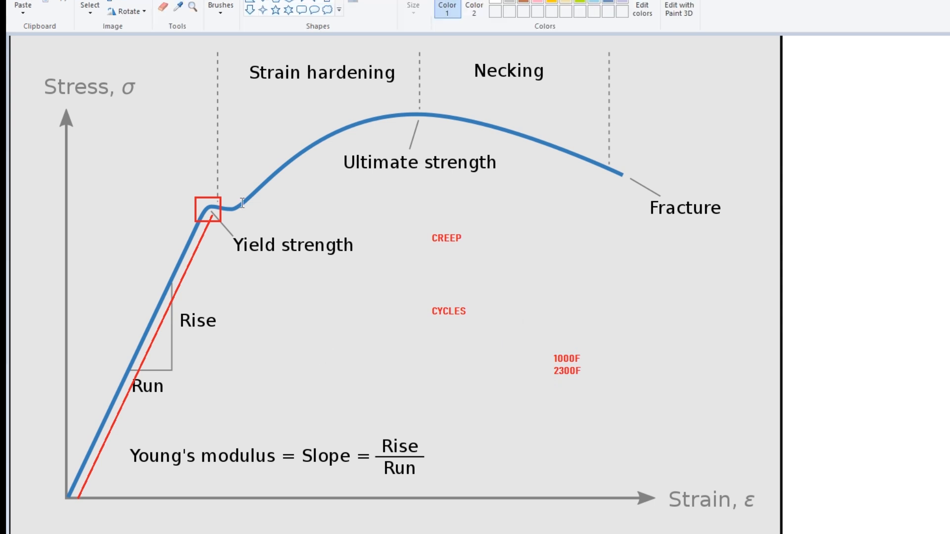
mouse_move(211, 234)
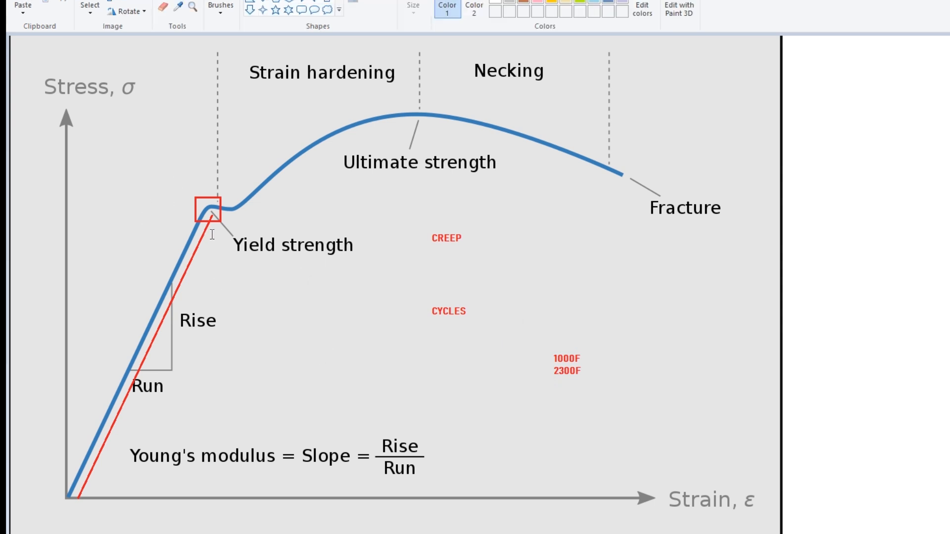
mouse_move(462, 211)
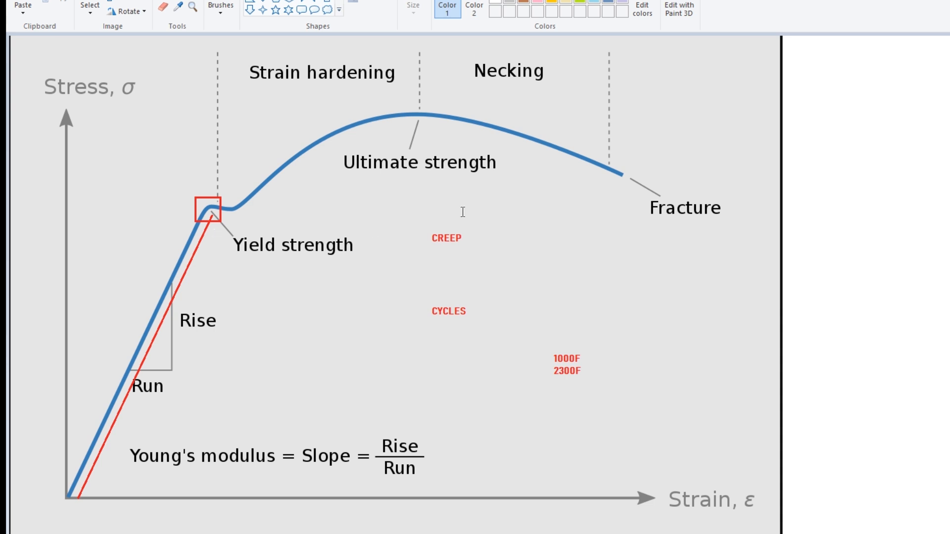
mouse_move(401, 128)
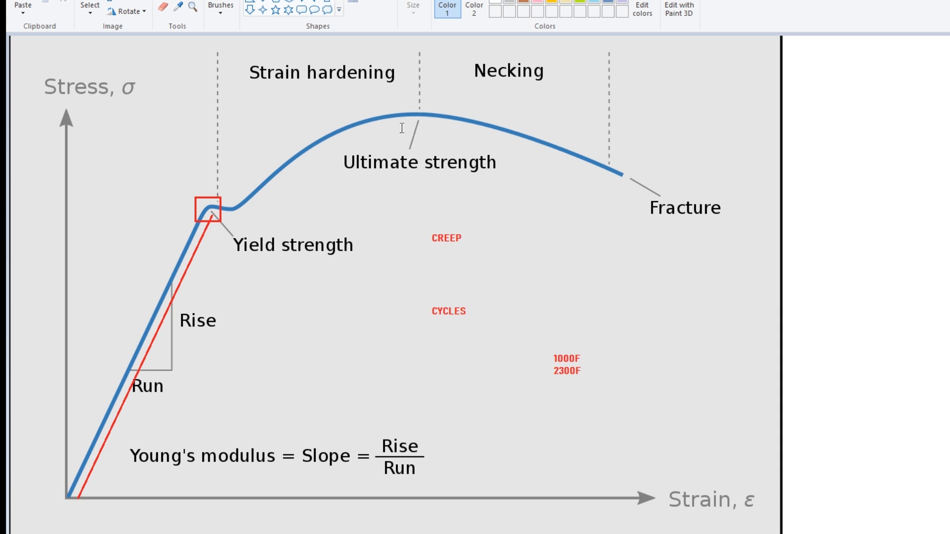